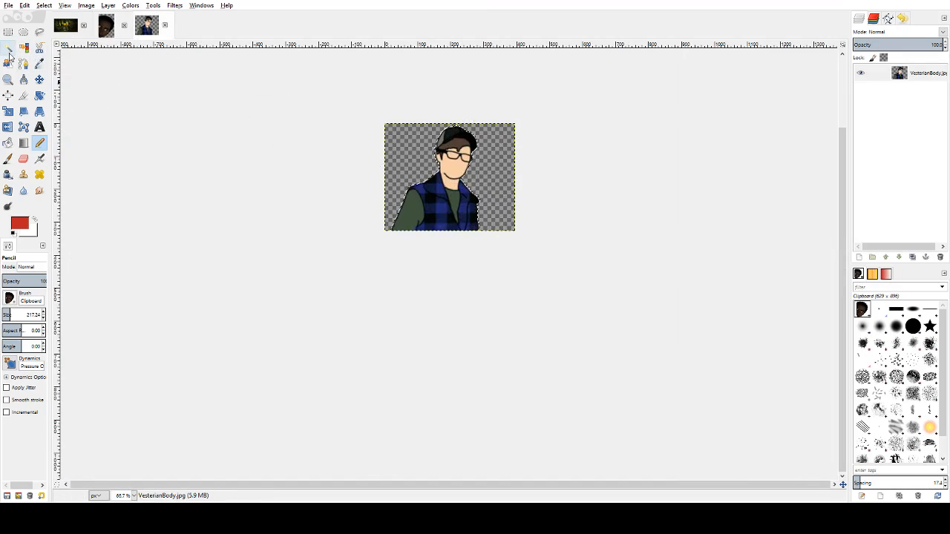
# Step: Fuzzy-select the transparent background and copy the vested character figure with Ctrl+C
pyautogui.click(8, 47)
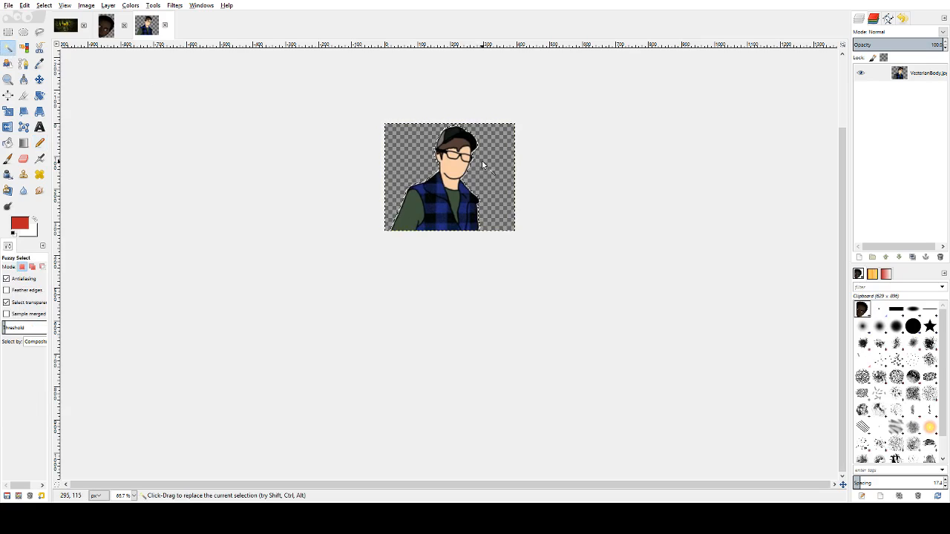
pyautogui.click(482, 164)
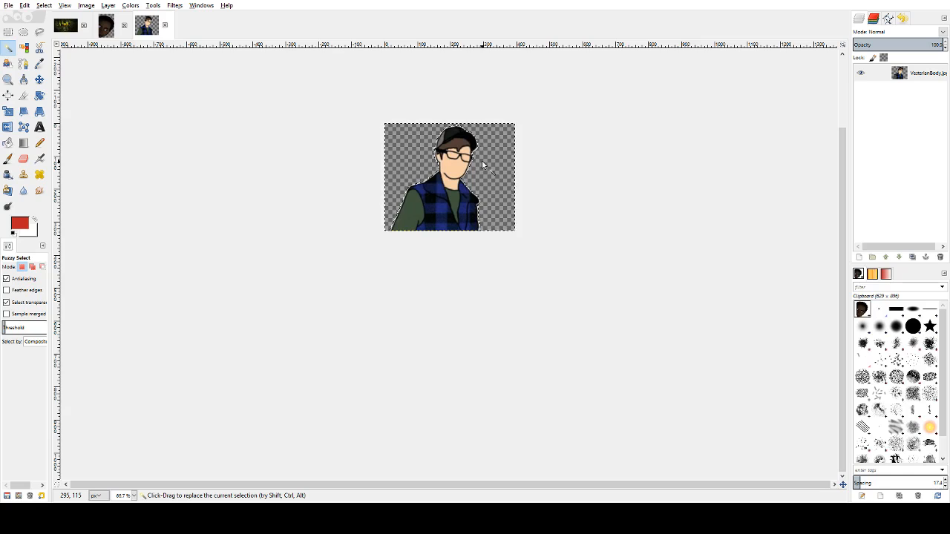
pyautogui.click(482, 164)
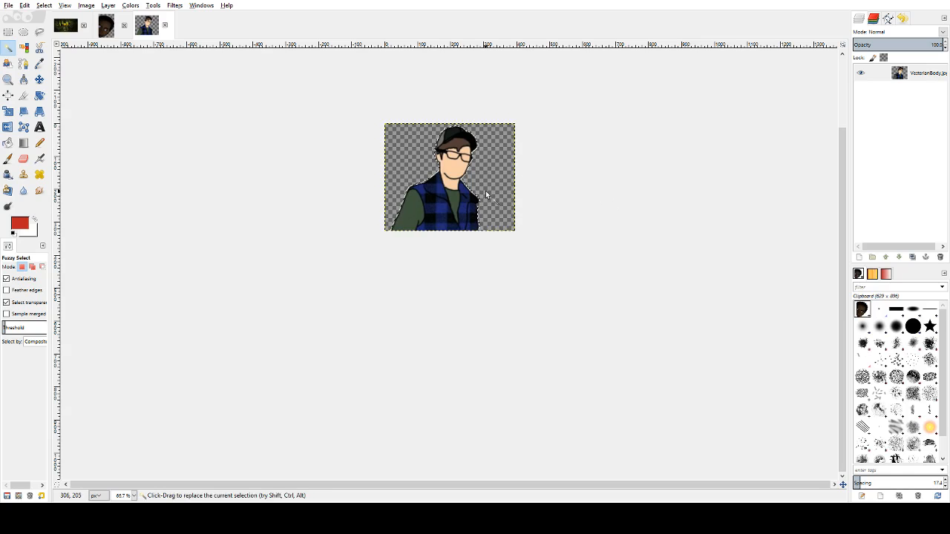
pyautogui.press('ctrl+c')
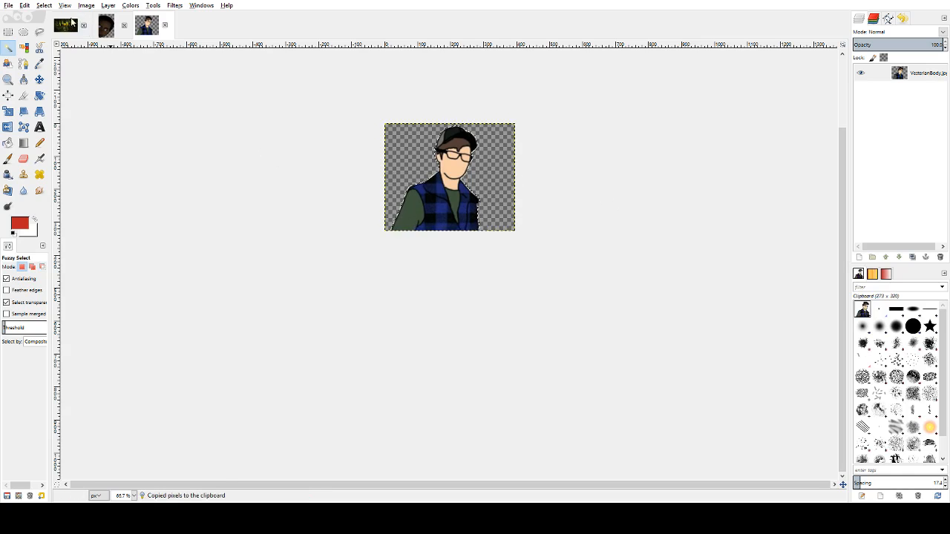
# Step: Paste the character into The Forest.jpg and position it just above THE FOREST logo
pyautogui.click(146, 26)
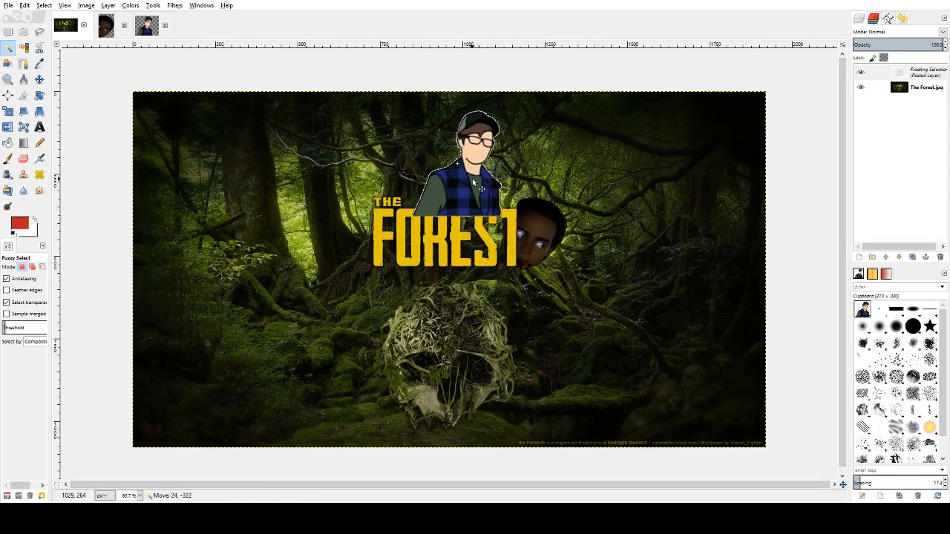
pyautogui.moveTo(475, 178); pyautogui.dragTo(490, 182)
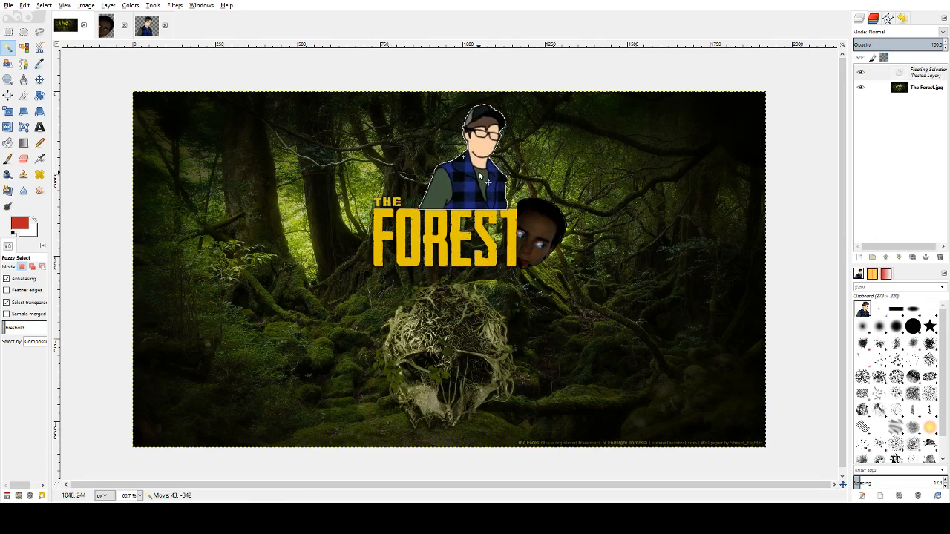
pyautogui.moveTo(489, 178); pyautogui.dragTo(479, 173)
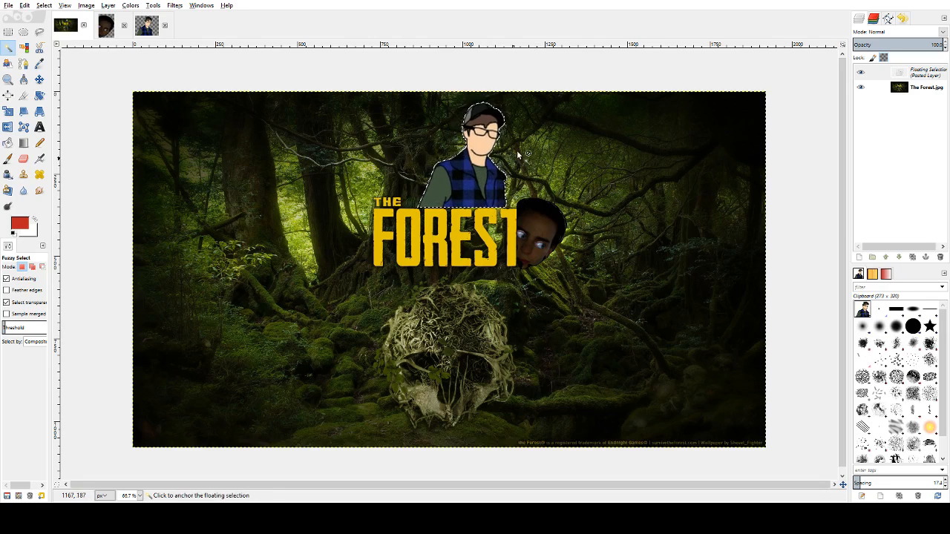
pyautogui.moveTo(519, 156); pyautogui.dragTo(468, 175)
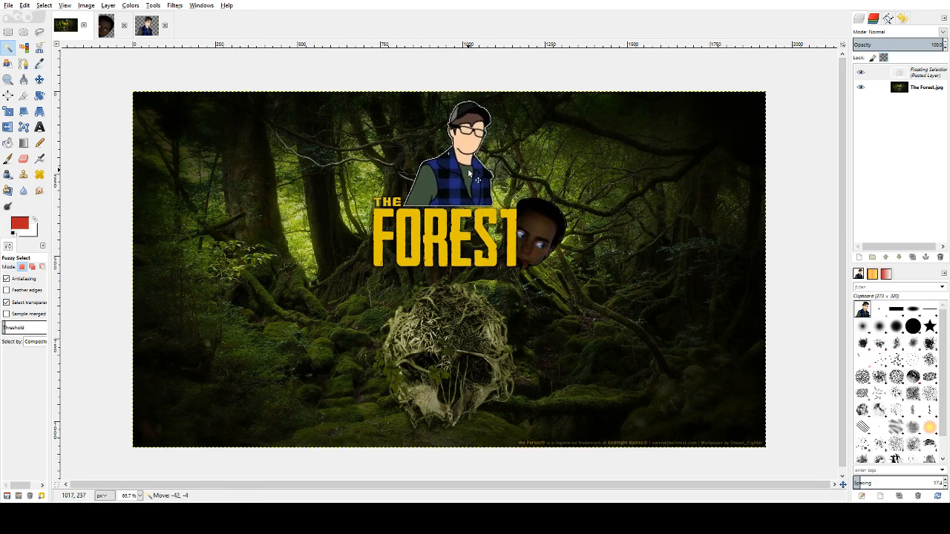
pyautogui.moveTo(468, 171); pyautogui.dragTo(468, 180)
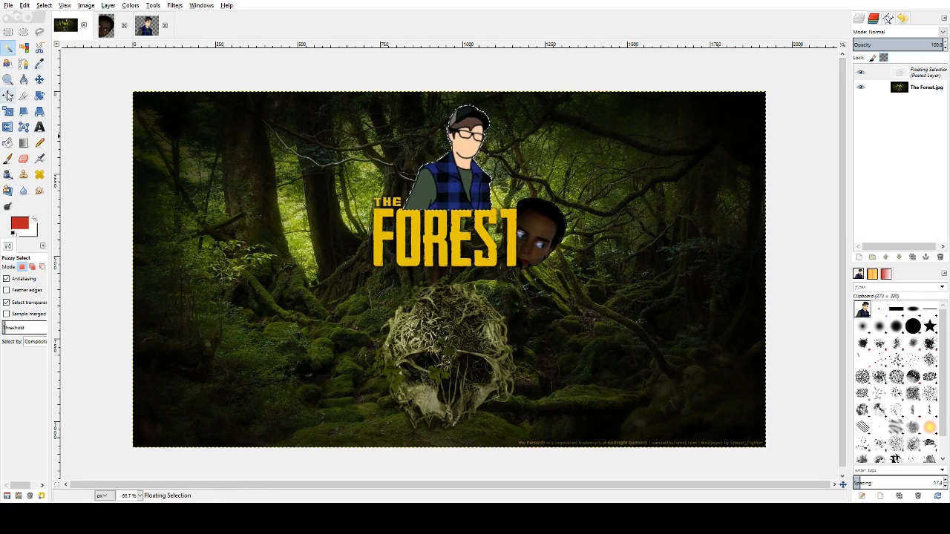
pyautogui.moveTo(134, 134)
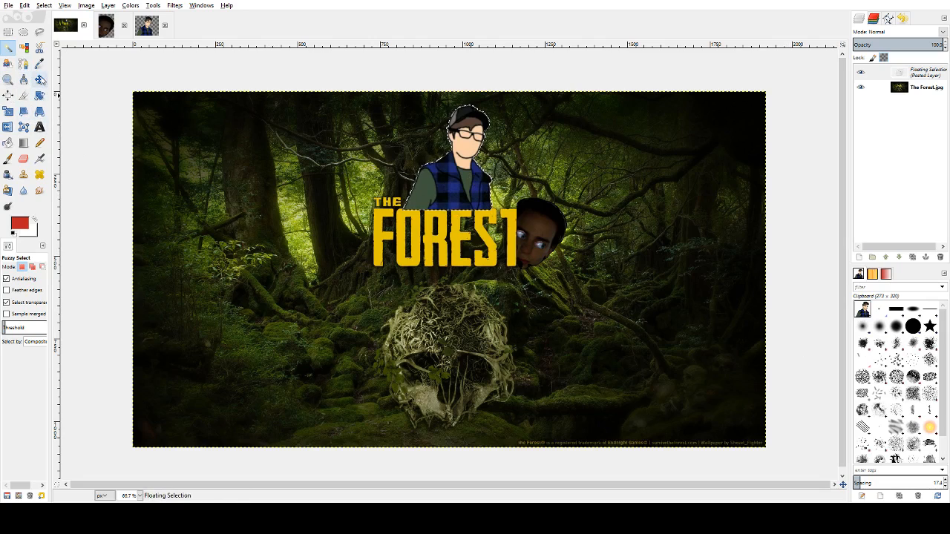
# Step: Set up the Pencil tool with the Clipboard brush to stamp the character across the wallpaper
pyautogui.click(40, 142)
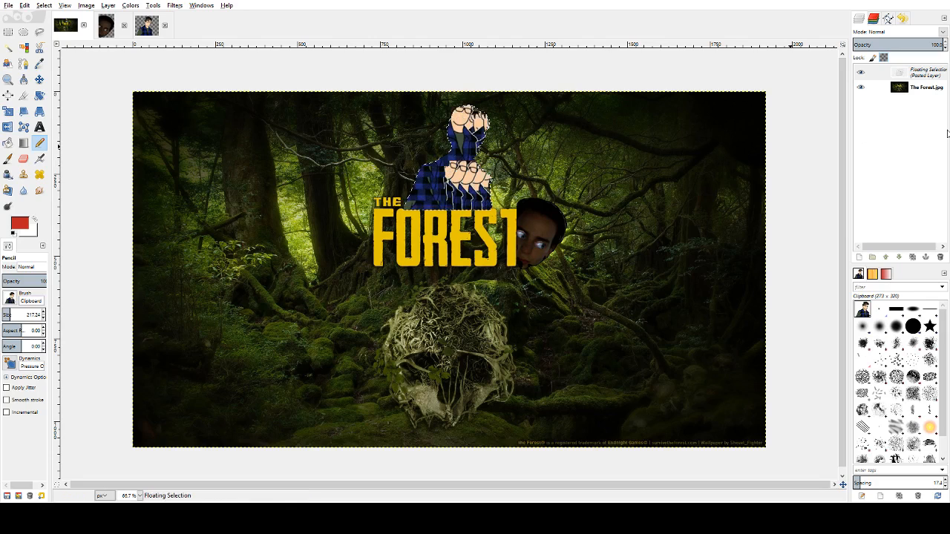
pyautogui.click(924, 72)
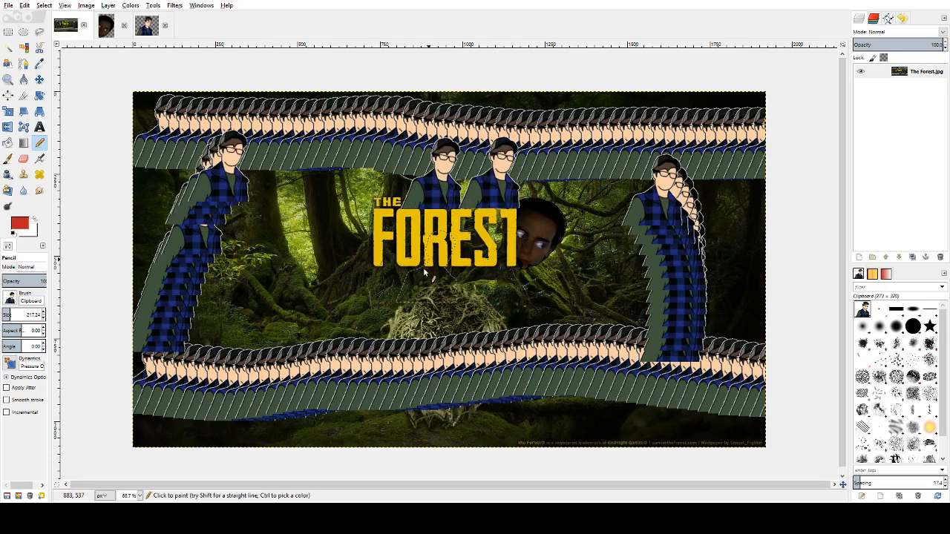
# Step: Stamp a character below the logo and switch to the boy's face image tab
pyautogui.click(412, 308)
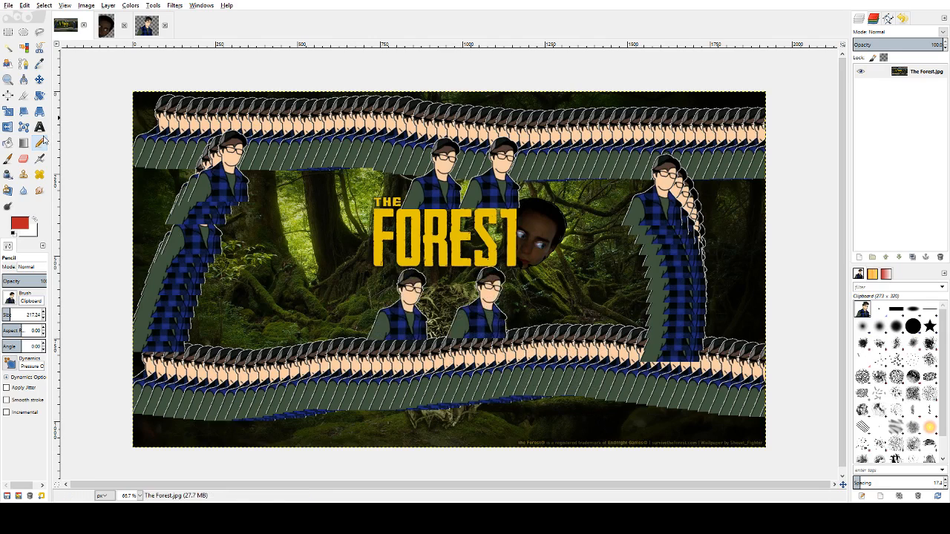
pyautogui.click(106, 25)
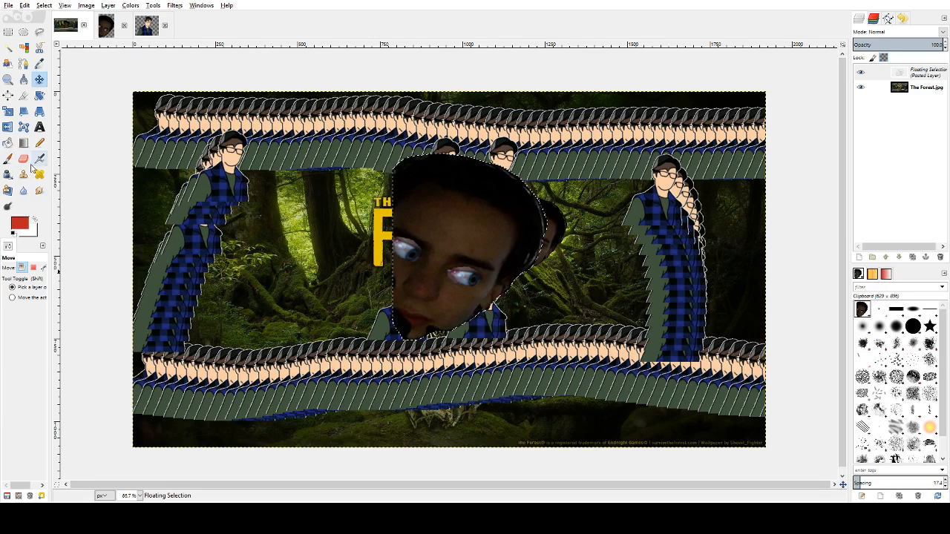
# Step: Select the Airbrush tool to paint with the copied face brush
pyautogui.click(39, 159)
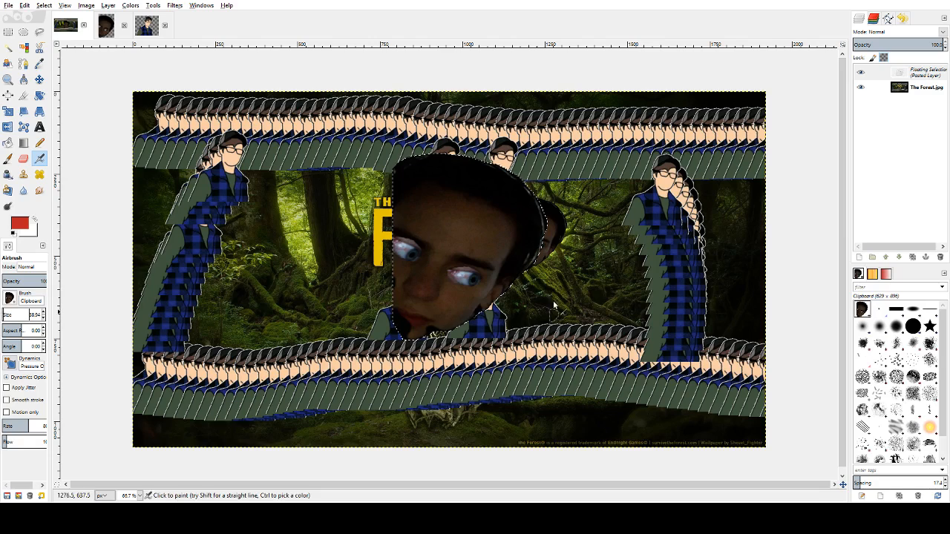
pyautogui.moveTo(475, 283)
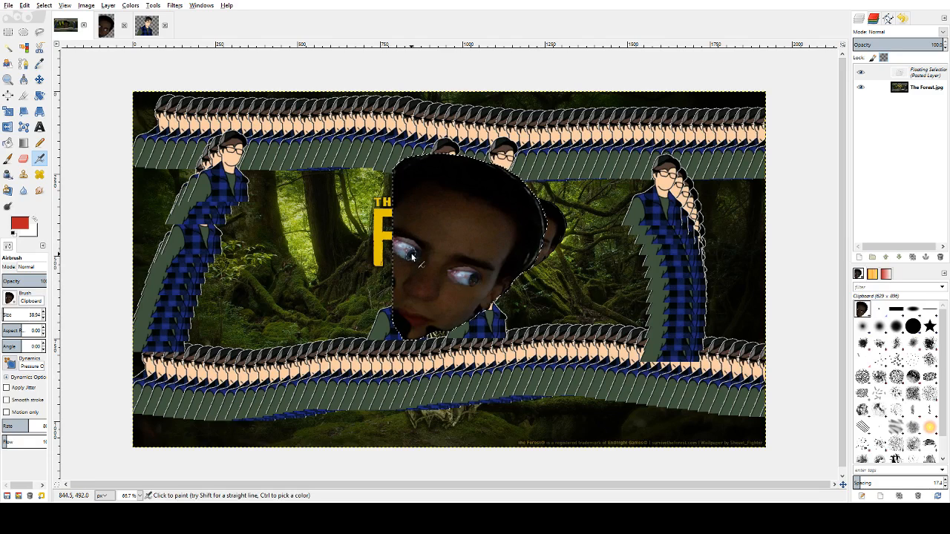
pyautogui.moveTo(464, 354)
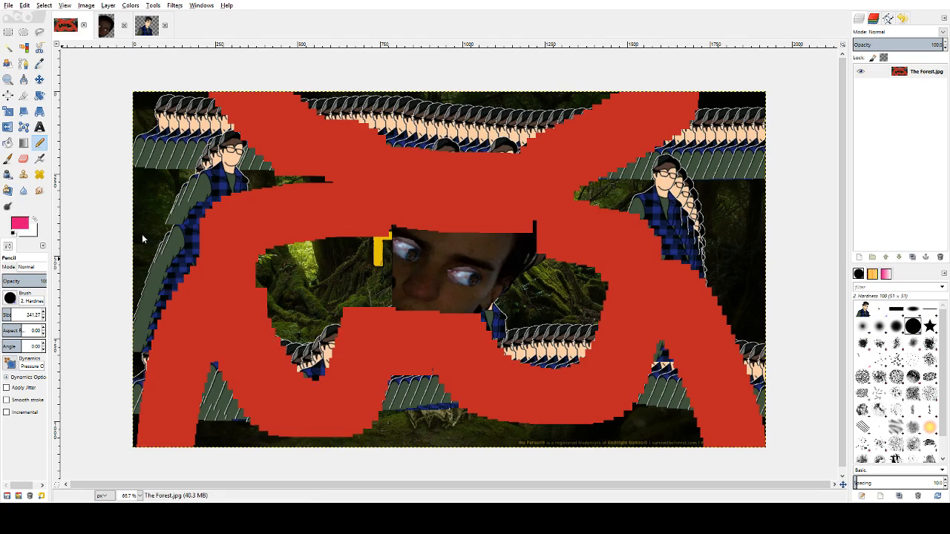
# Step: Paint pink circles on the monster's left and right, then set brush size 51.58
pyautogui.click(304, 375)
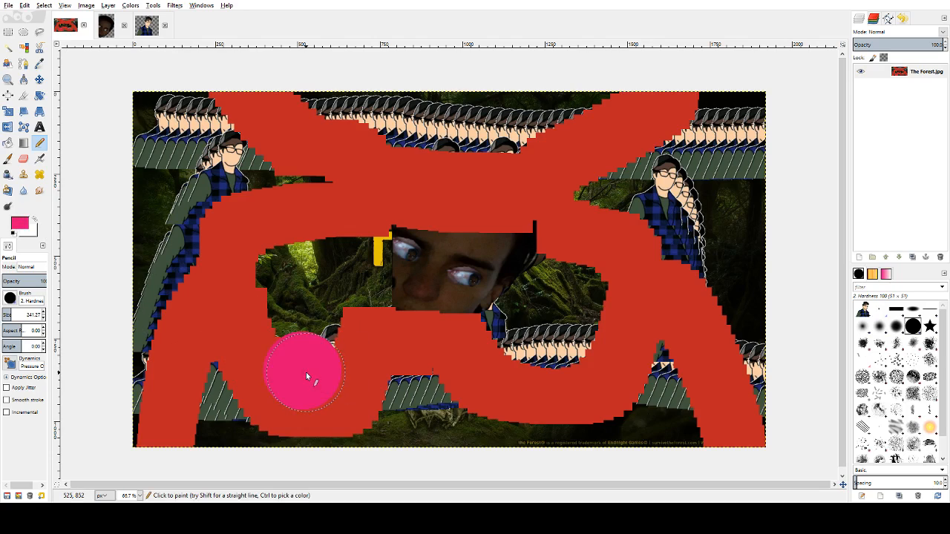
pyautogui.click(545, 371)
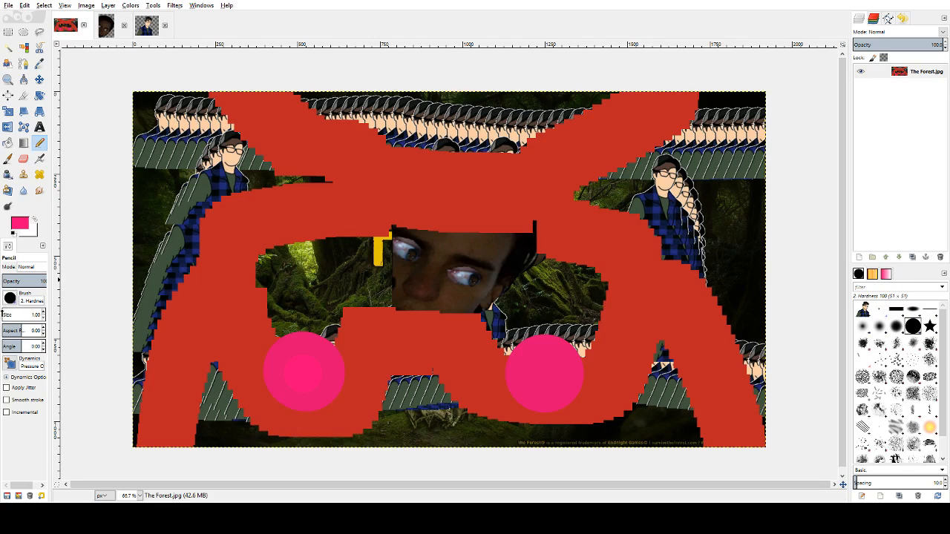
pyautogui.write('1.58')
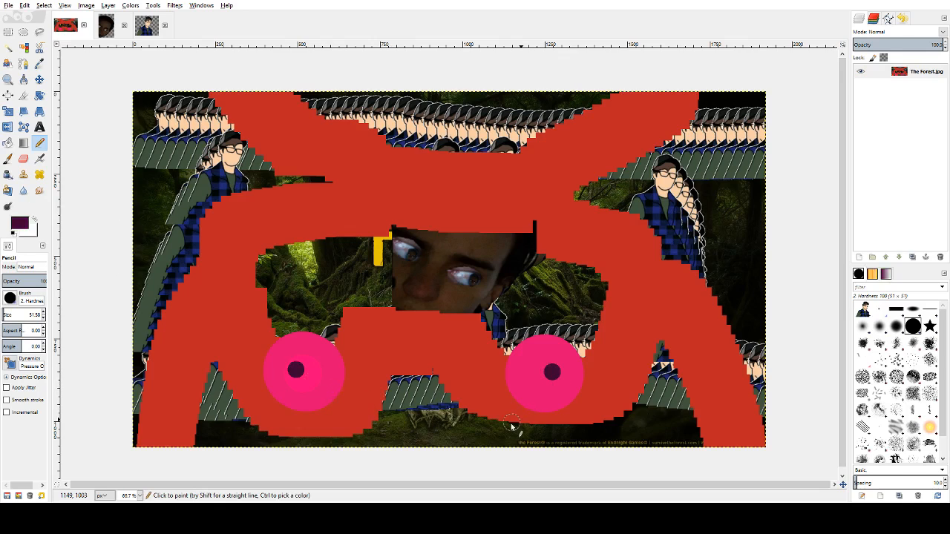
pyautogui.moveTo(386, 422)
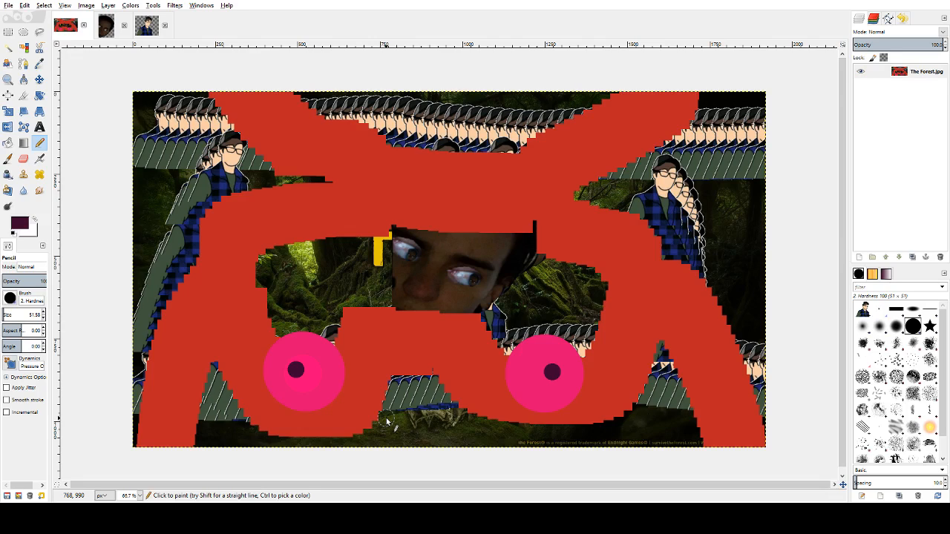
pyautogui.moveTo(370, 98)
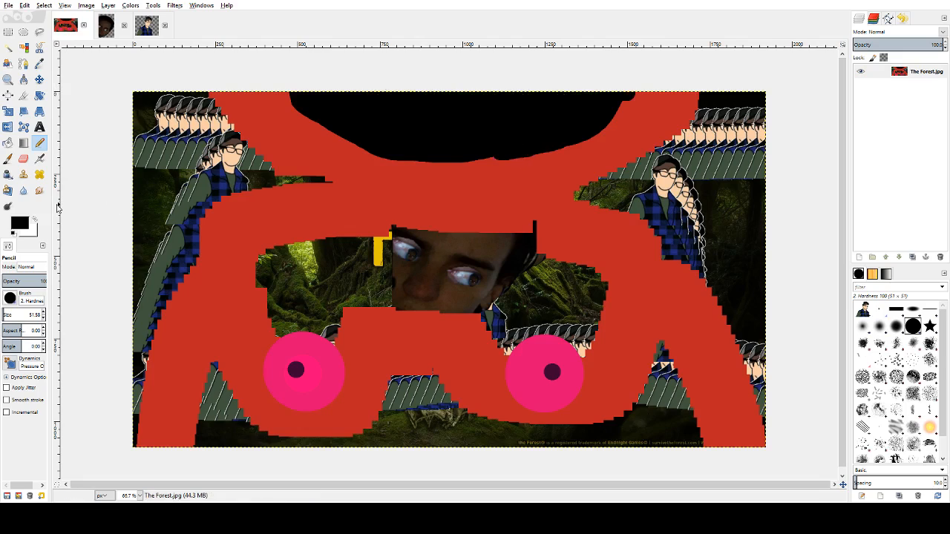
# Step: Pick the Pencil tool for painting the black mouth across the monster's top
pyautogui.click(23, 159)
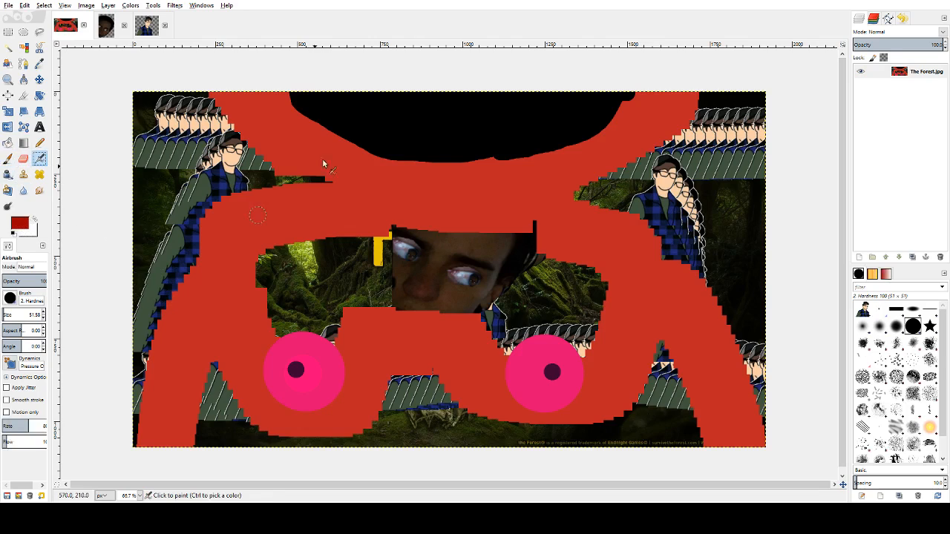
# Step: Airbrush dark red dabs and strokes inside the black mouth to shape a tongue
pyautogui.click(431, 117)
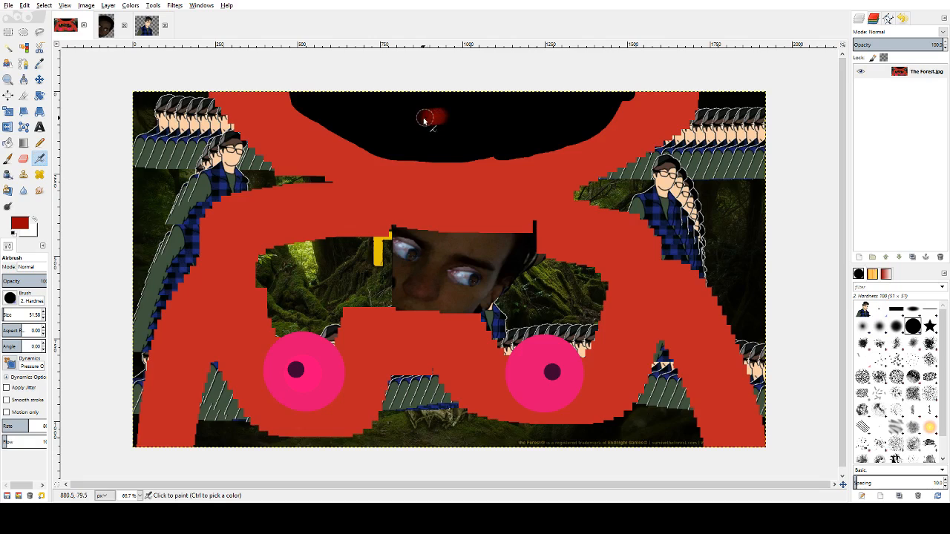
pyautogui.moveTo(426, 119); pyautogui.dragTo(466, 124)
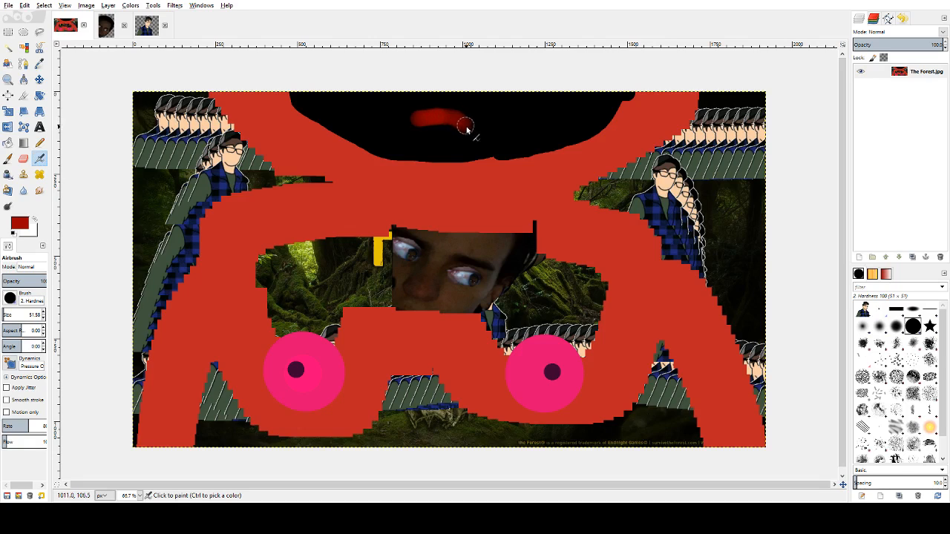
pyautogui.moveTo(466, 124); pyautogui.dragTo(451, 124)
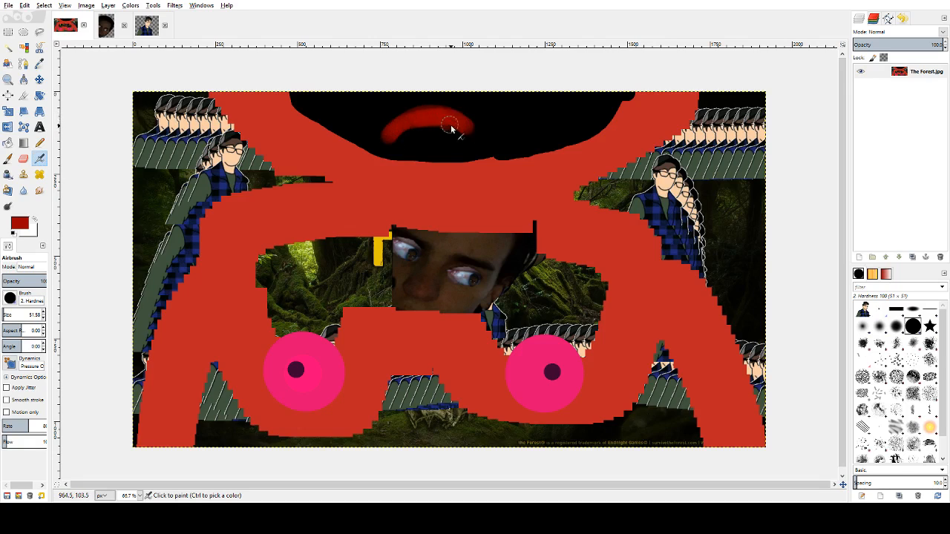
pyautogui.moveTo(451, 122); pyautogui.dragTo(401, 123)
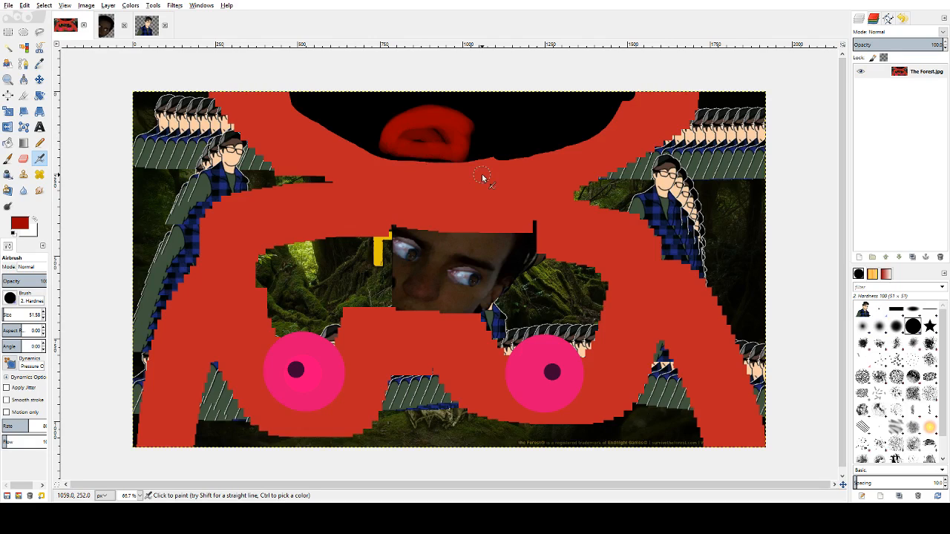
pyautogui.moveTo(583, 144)
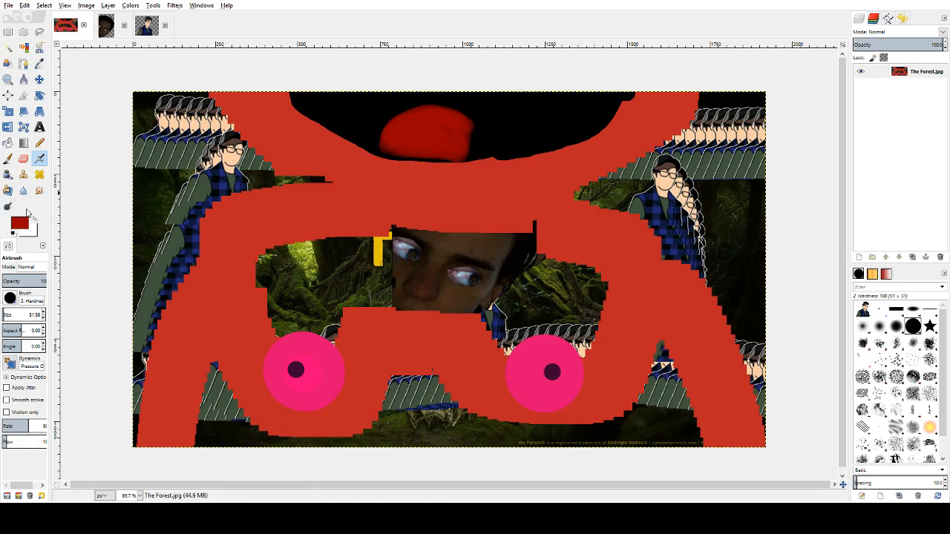
pyautogui.moveTo(122, 219)
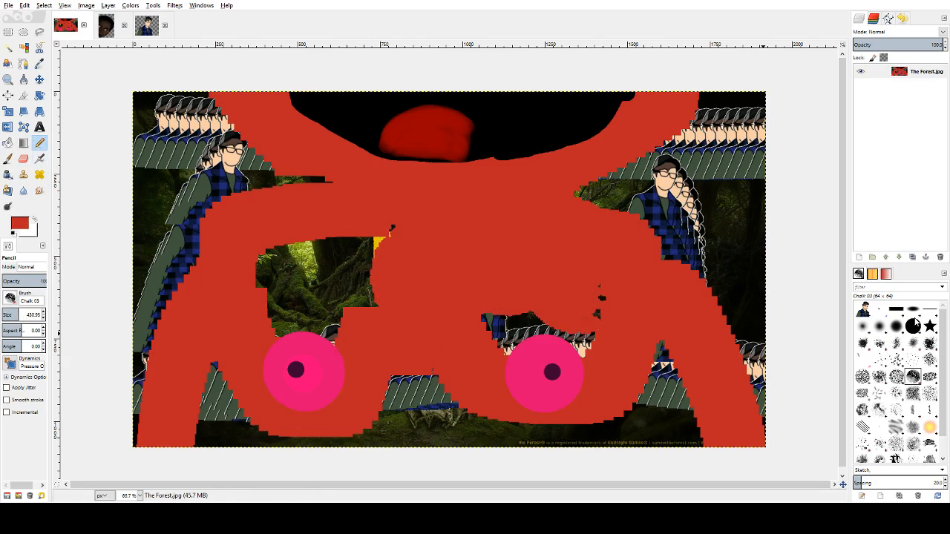
# Step: Paint solid red over the remaining face area and the leftover dark patch
pyautogui.click(929, 325)
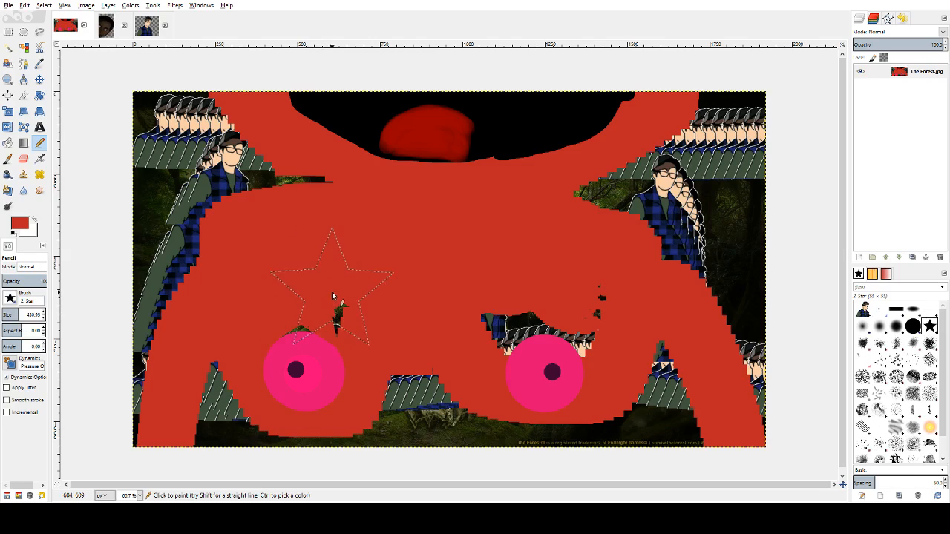
pyautogui.moveTo(332, 293); pyautogui.dragTo(364, 297)
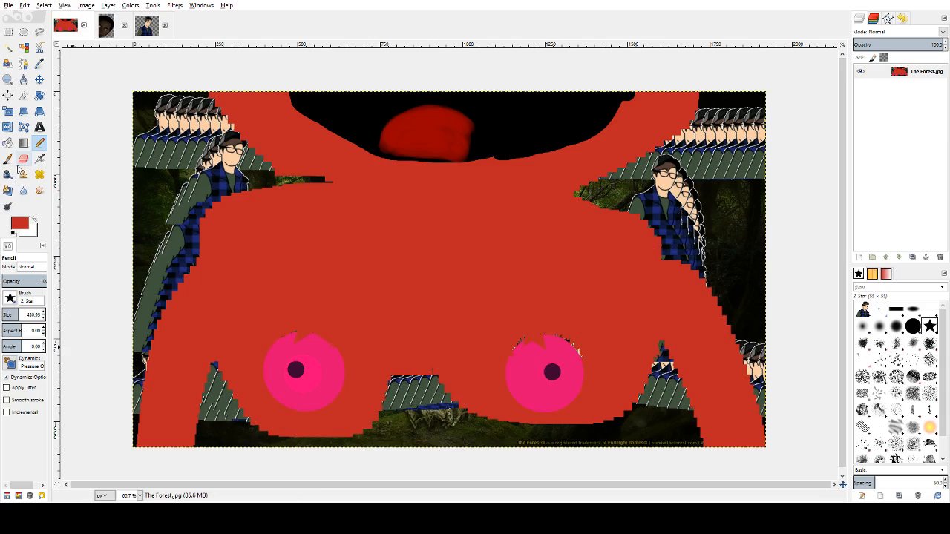
# Step: Choose the Pencil tool and stamp a green bell pepper over a pink eye circle
pyautogui.click(24, 174)
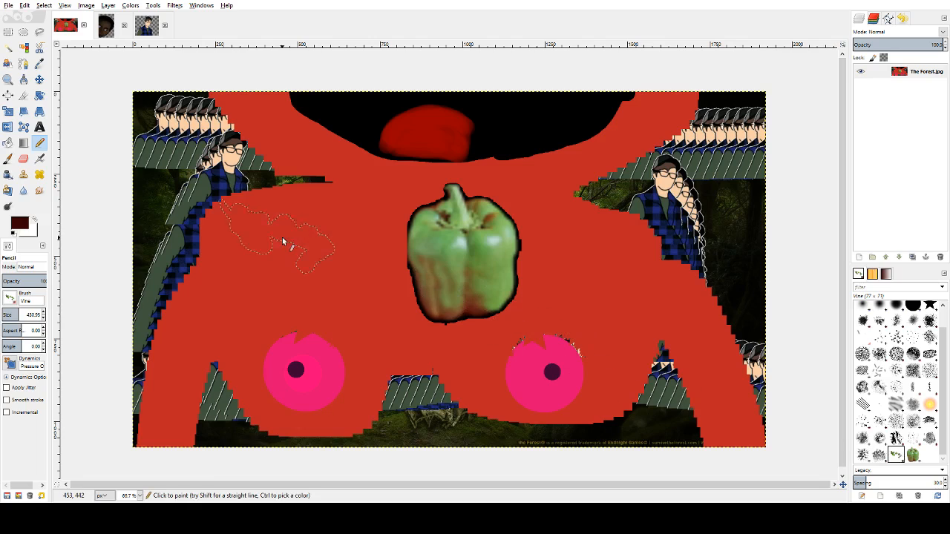
pyautogui.click(282, 238)
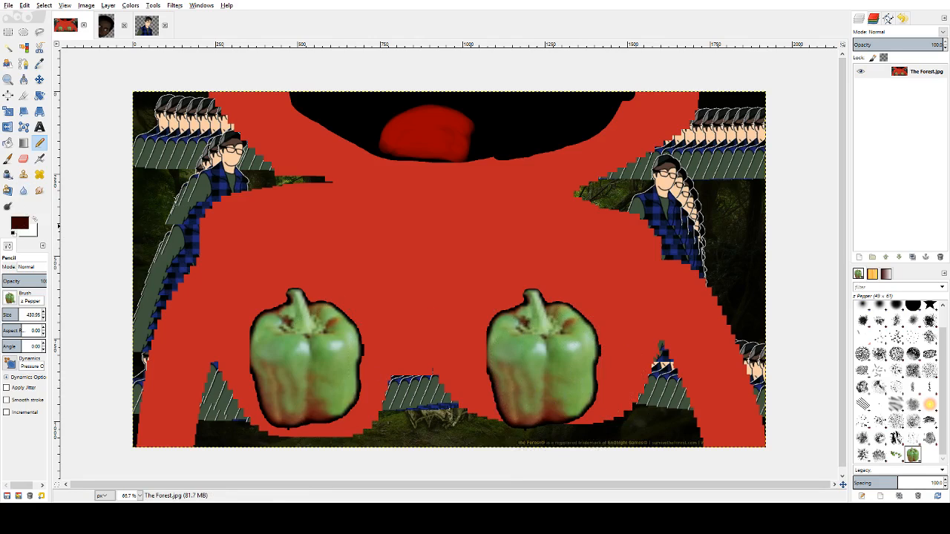
pyautogui.moveTo(155, 207)
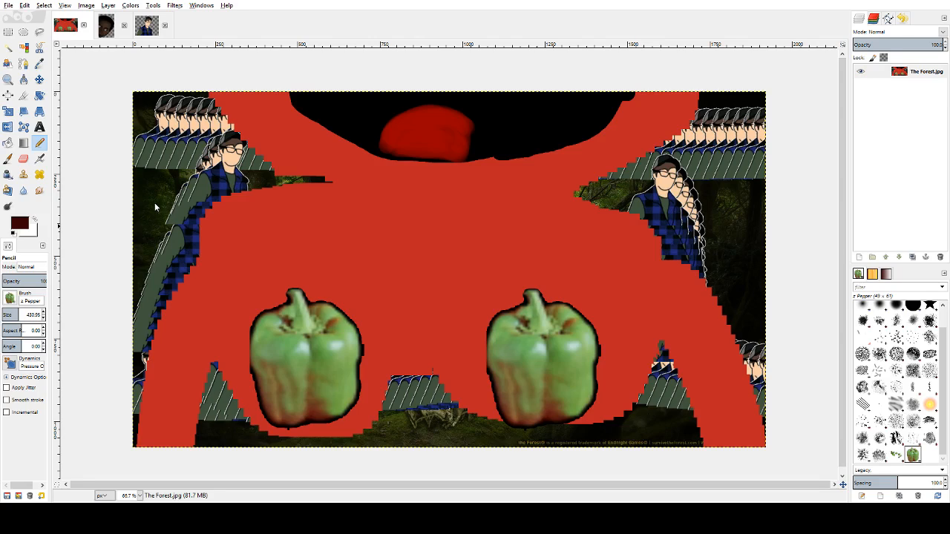
pyautogui.moveTo(156, 199)
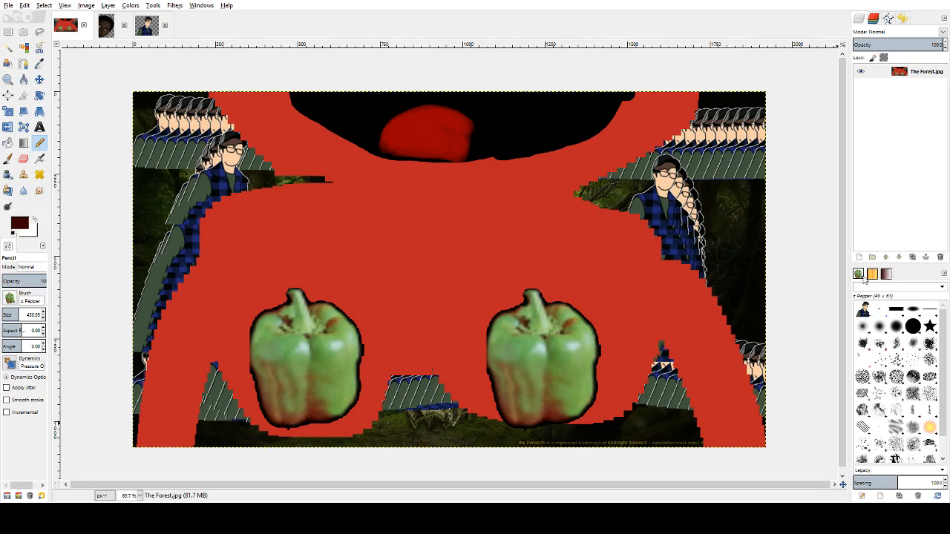
# Step: Browse the fill patterns and choose a pattern from the collection
pyautogui.click(872, 274)
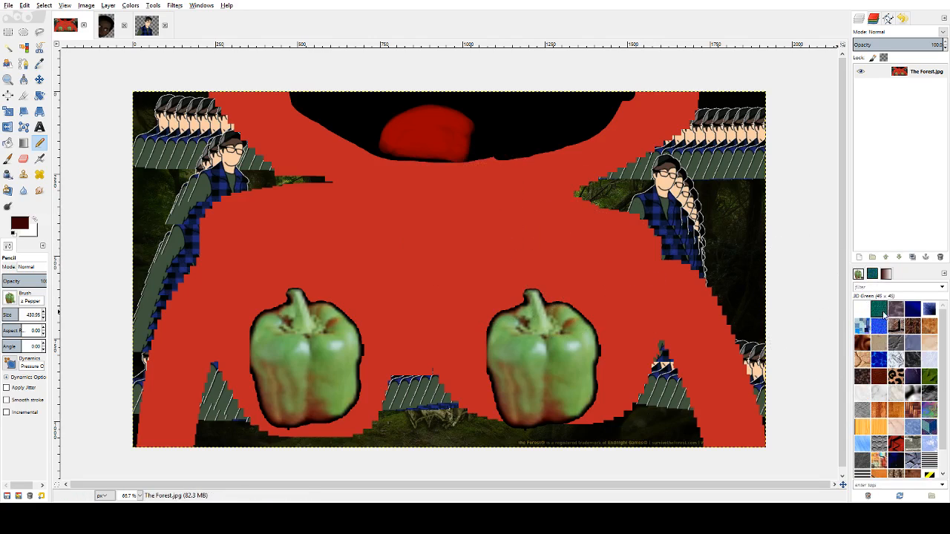
pyautogui.click(879, 311)
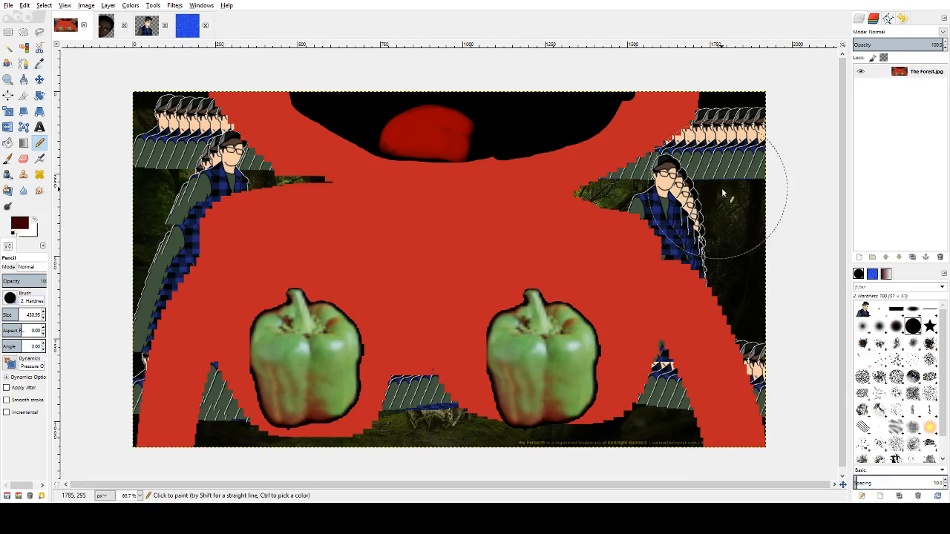
# Step: Stamp a large dark maroon circle at the poster's upper right with the hard Pencil brush
pyautogui.click(713, 193)
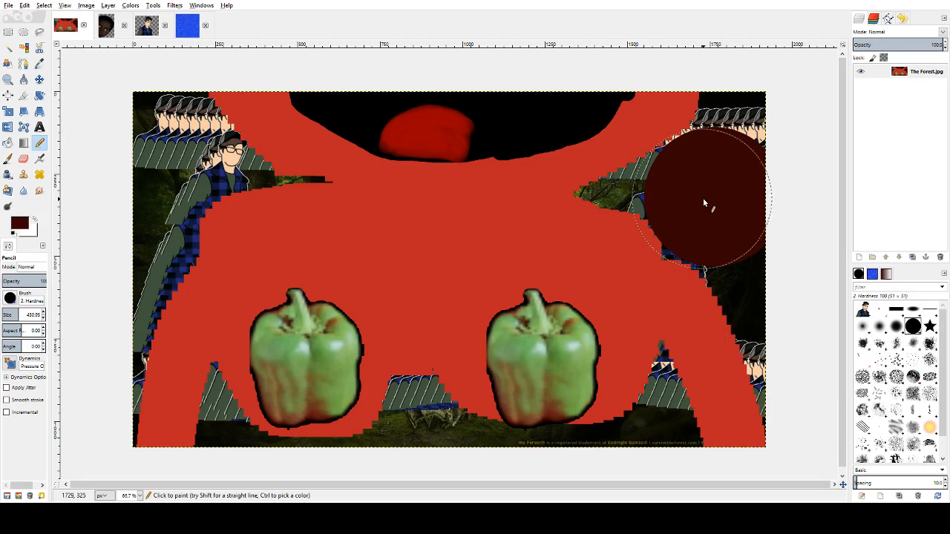
pyautogui.moveTo(728, 233)
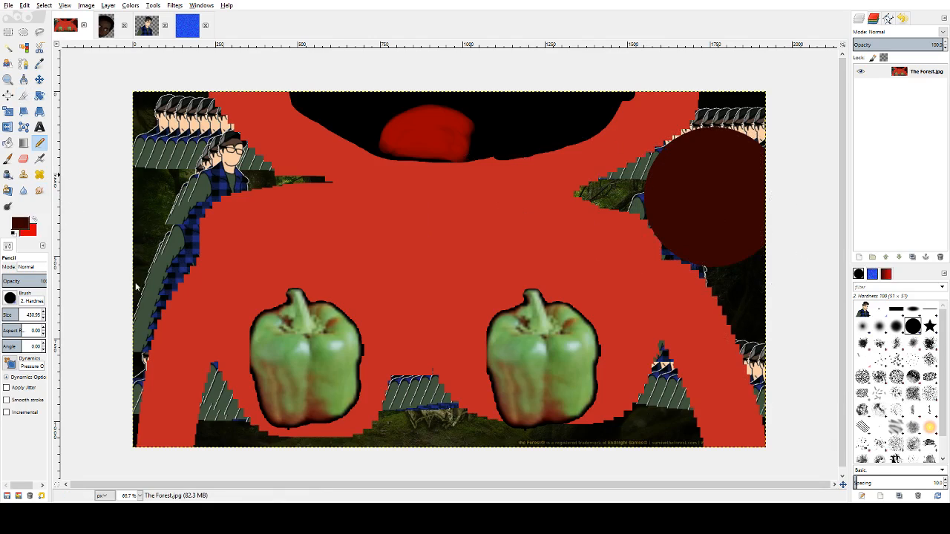
pyautogui.moveTo(714, 202)
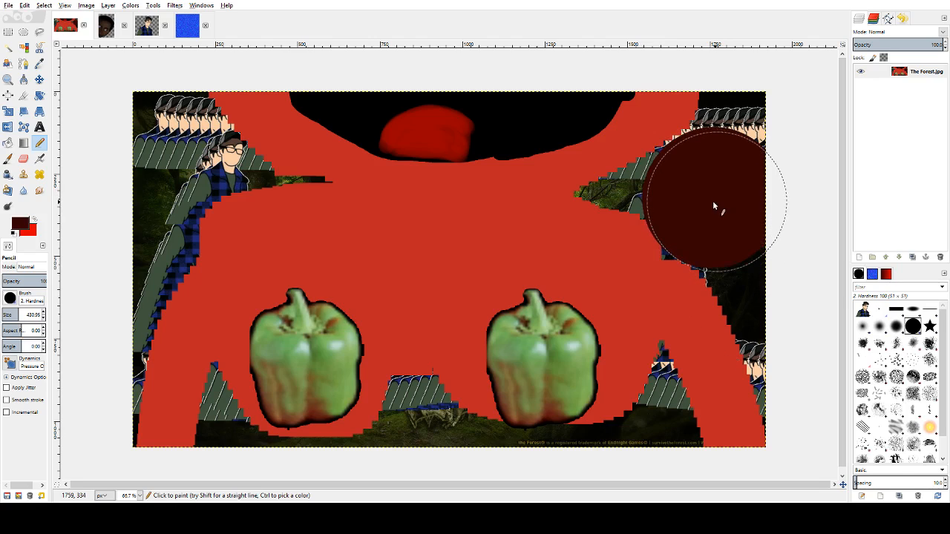
pyautogui.moveTo(706, 203)
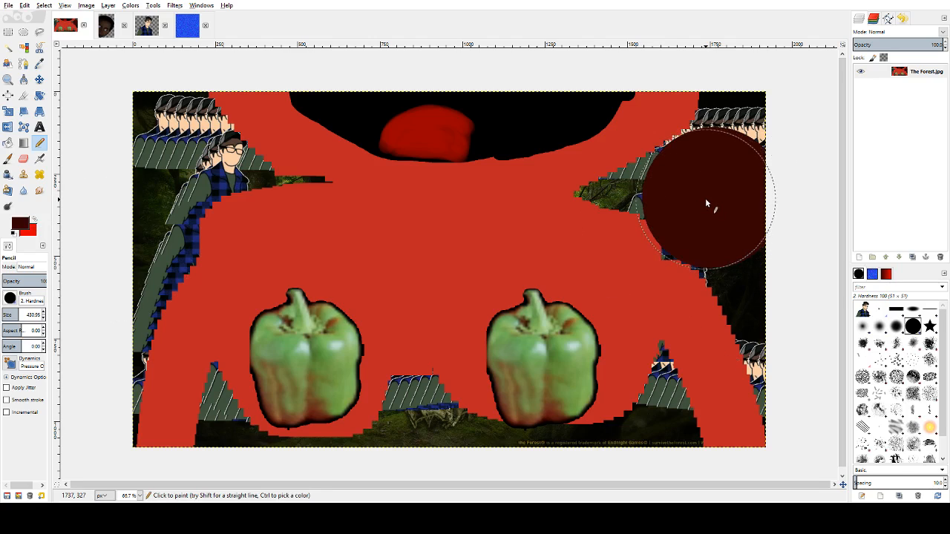
pyautogui.moveTo(715, 203)
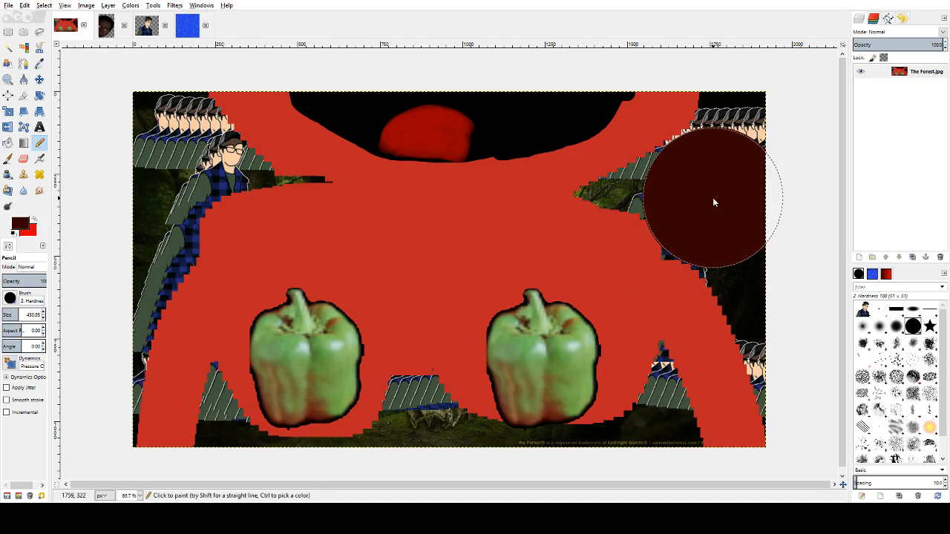
pyautogui.moveTo(66, 238)
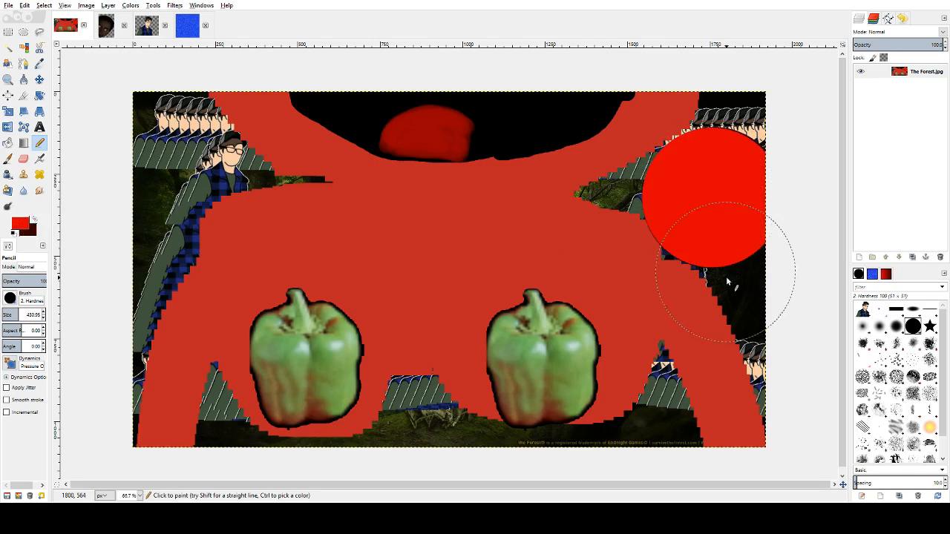
pyautogui.moveTo(107, 197)
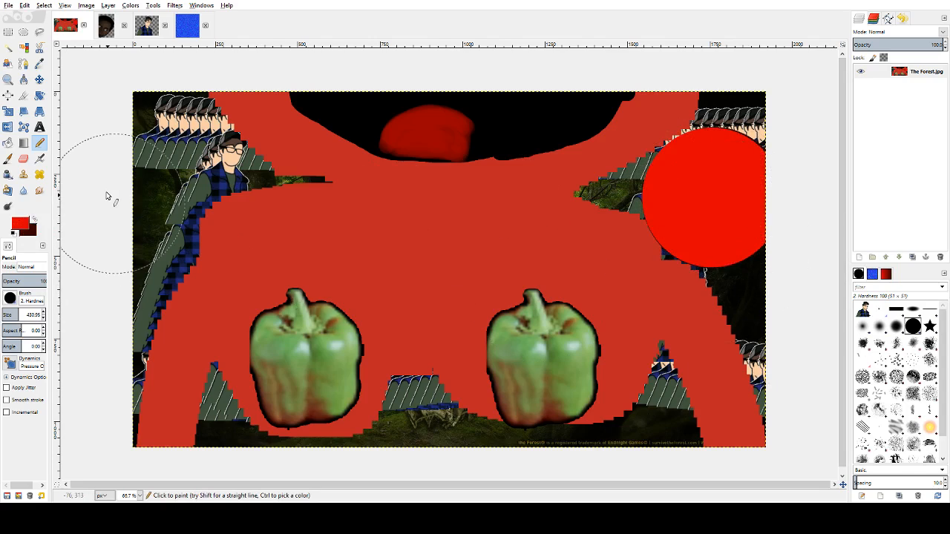